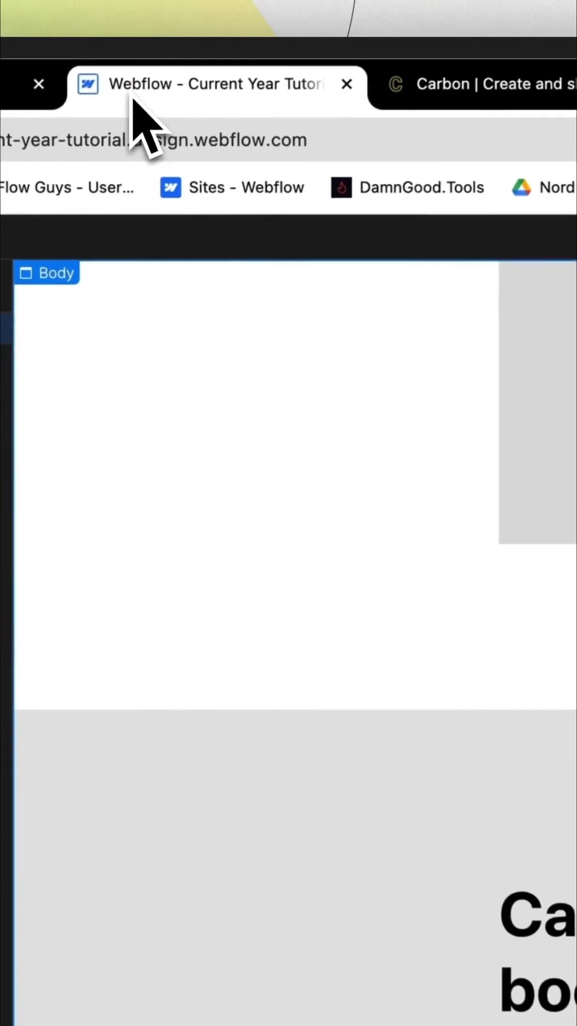
Step: Give the footer year span the attribute data-text-content = current-year, then open Site settings
{"action": "scroll", "scroll_direction": "down", "scroll_amount": 3}
{"action": "type", "text": "d"}
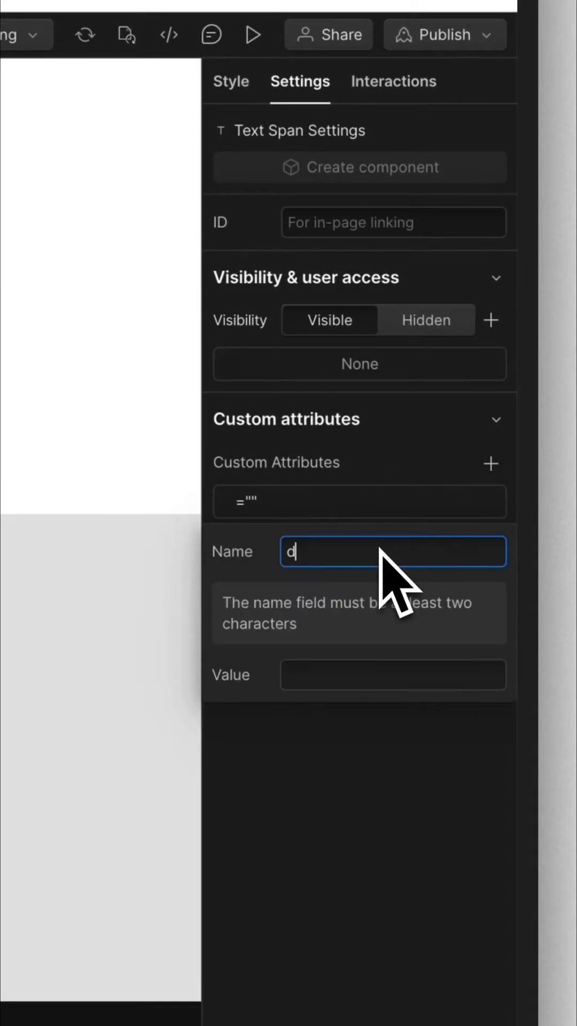
{"action": "type", "text": "ata-tex"}
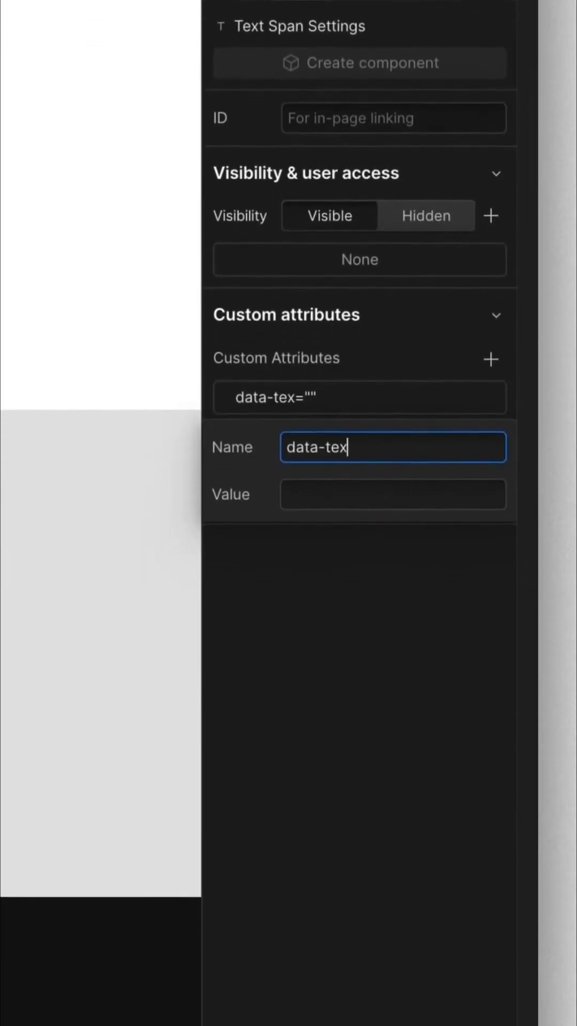
{"action": "type", "text": "t-content"}
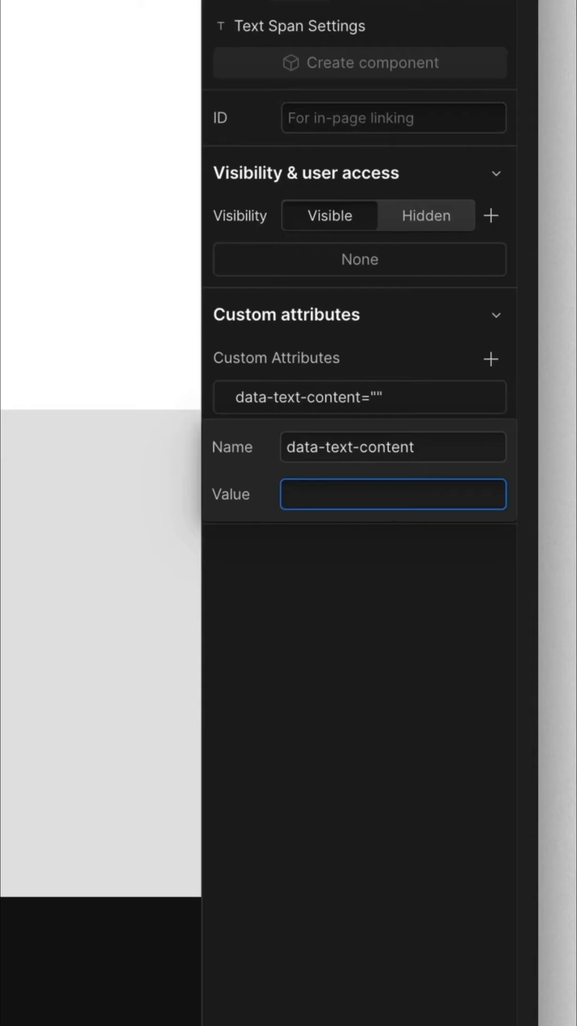
{"action": "type", "text": "current-year"}
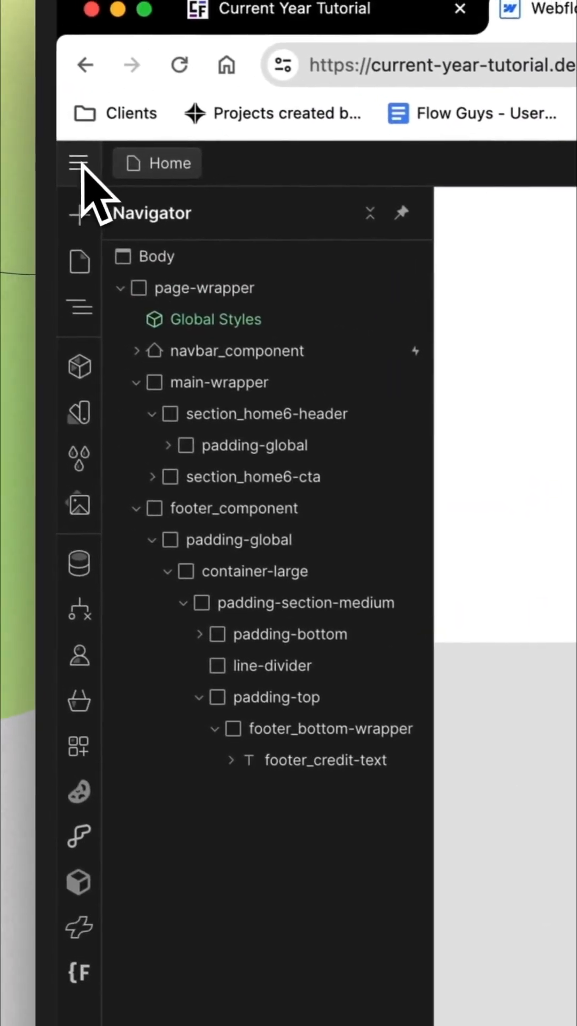
{"action": "left_click", "coordinate": [80, 163]}
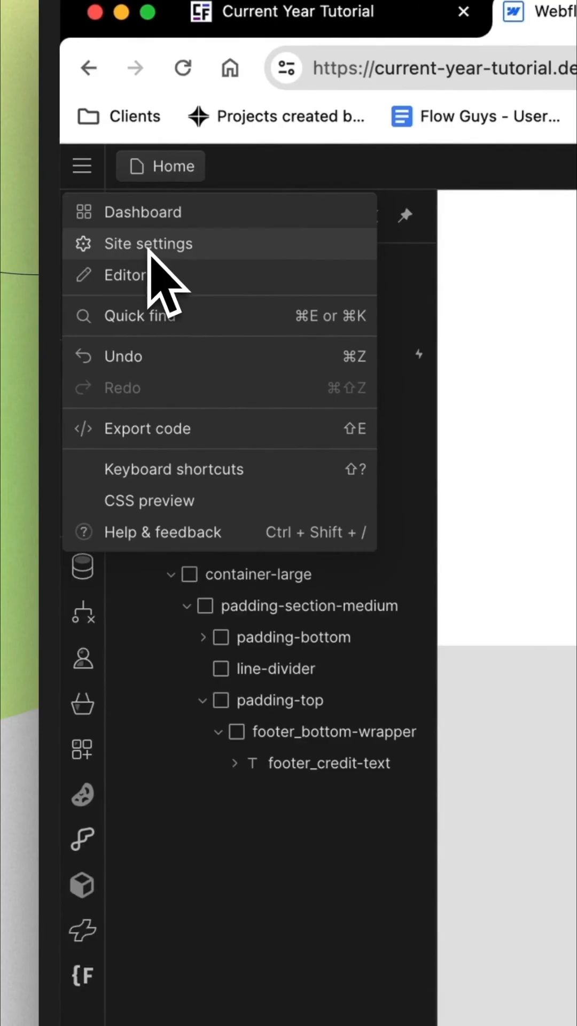
{"action": "left_click", "coordinate": [148, 244]}
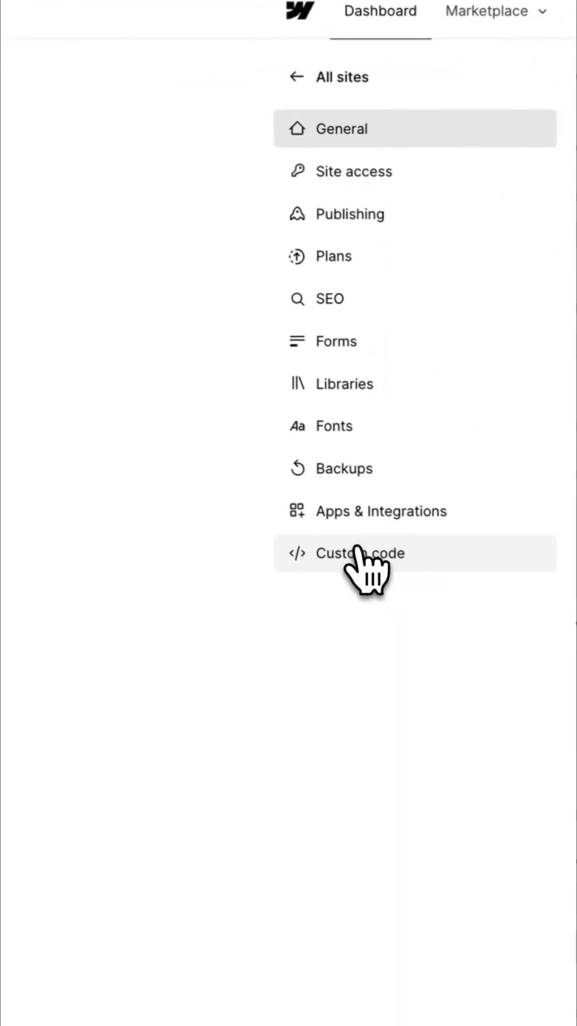
Step: Save a footer code script that fills data-text-content="current-year" elements with the current year
{"action": "left_click", "coordinate": [360, 552]}
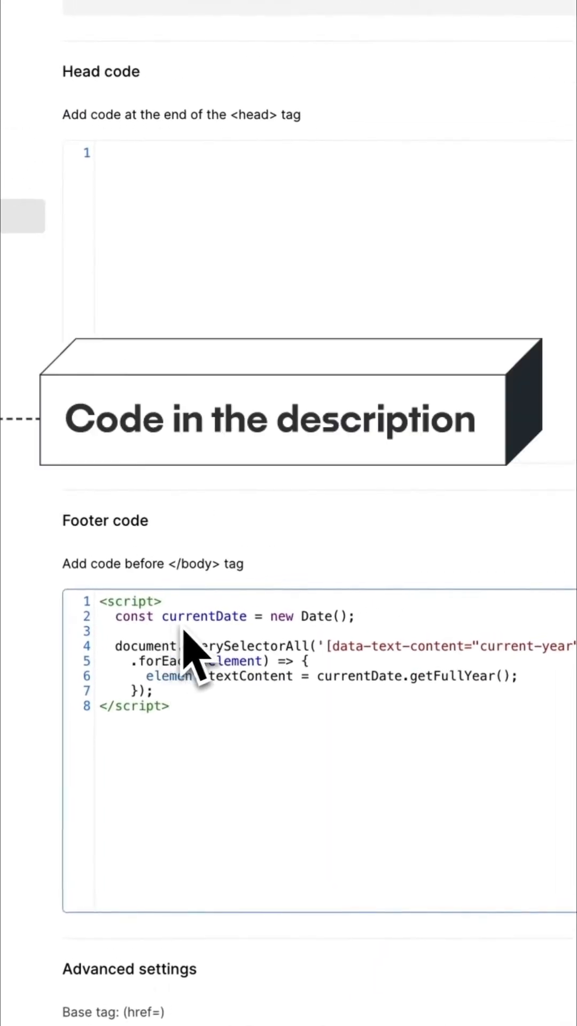
{"action": "left_click", "coordinate": [389, 130]}
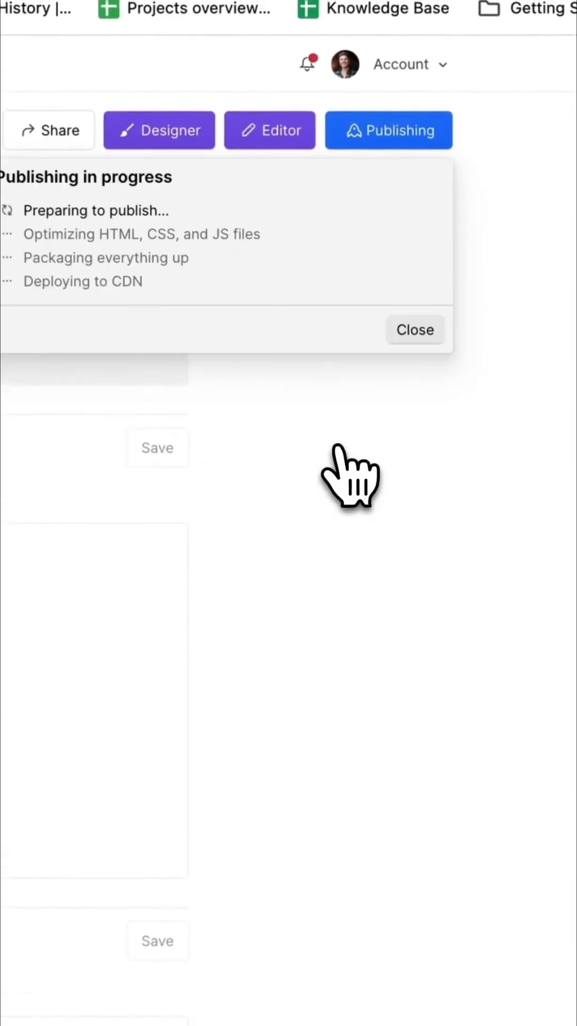